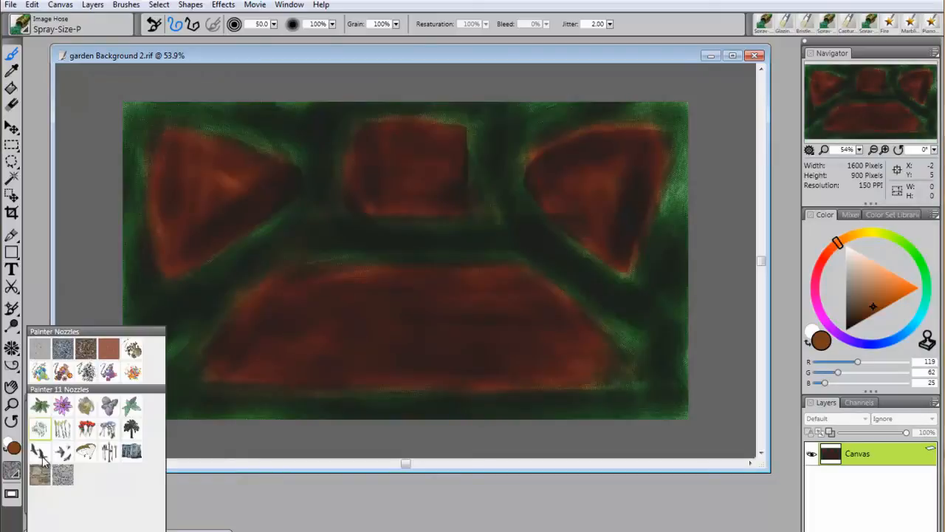
pyautogui.moveTo(41, 428)
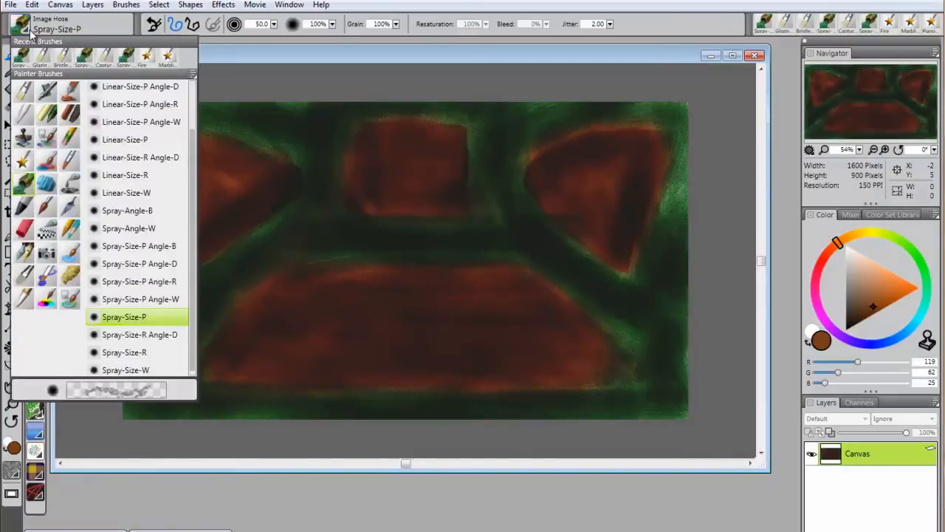
pyautogui.moveTo(136, 322)
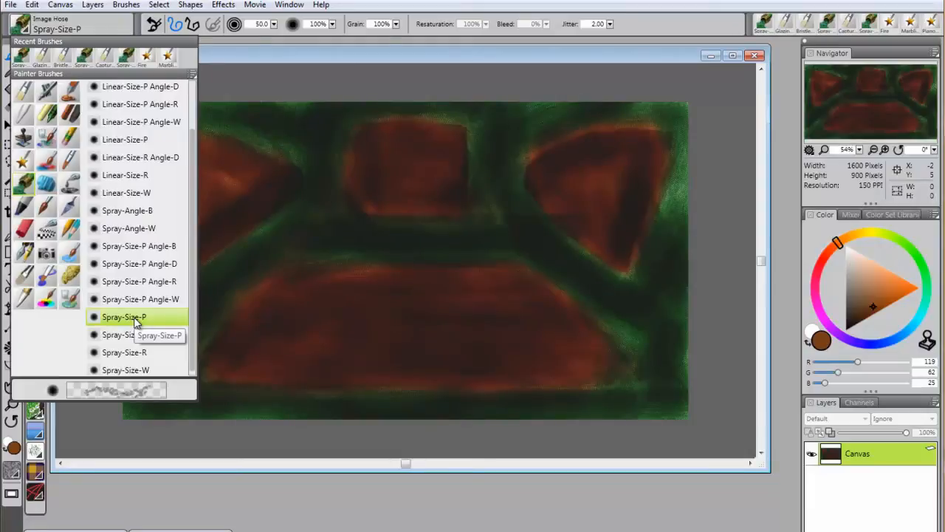
# Spray grass with the Spray-Size-P variant along the left edge and between the left and middle plots.
pyautogui.click(134, 316)
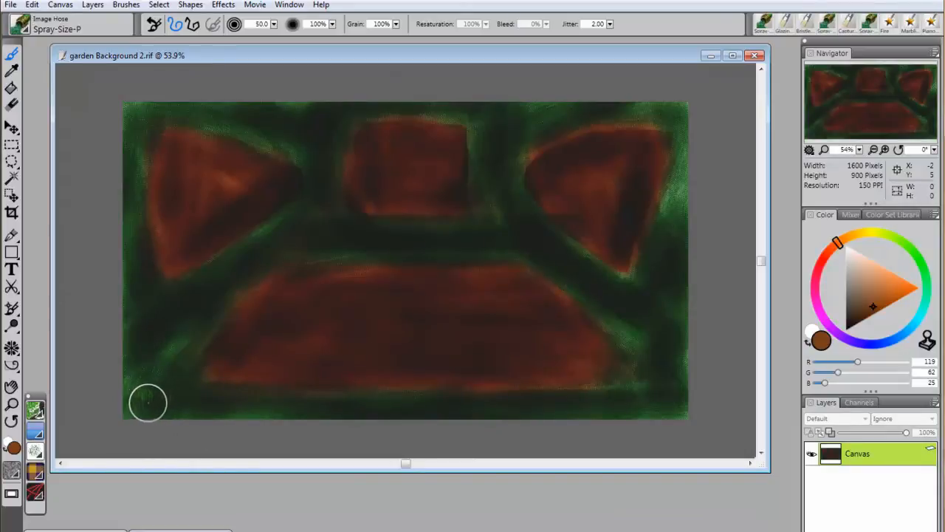
pyautogui.moveTo(147, 401); pyautogui.dragTo(162, 331)
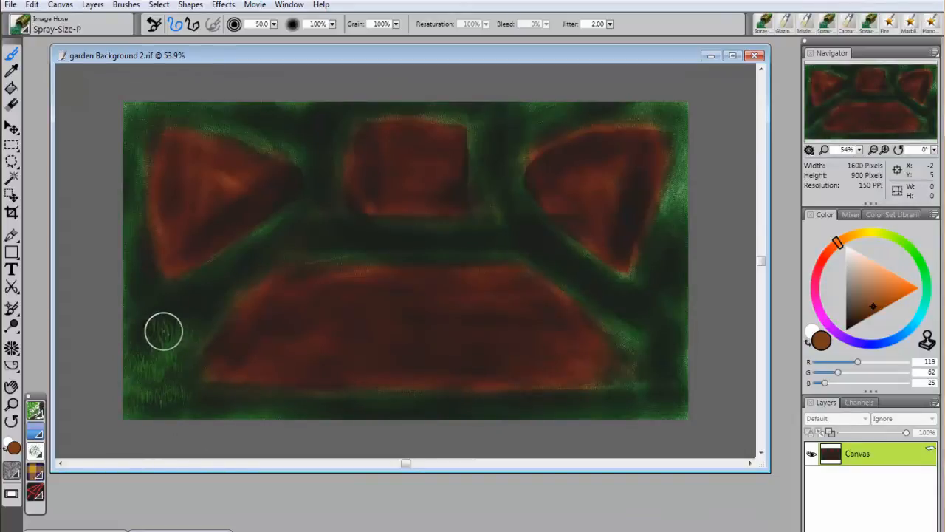
pyautogui.moveTo(162, 330); pyautogui.dragTo(136, 292)
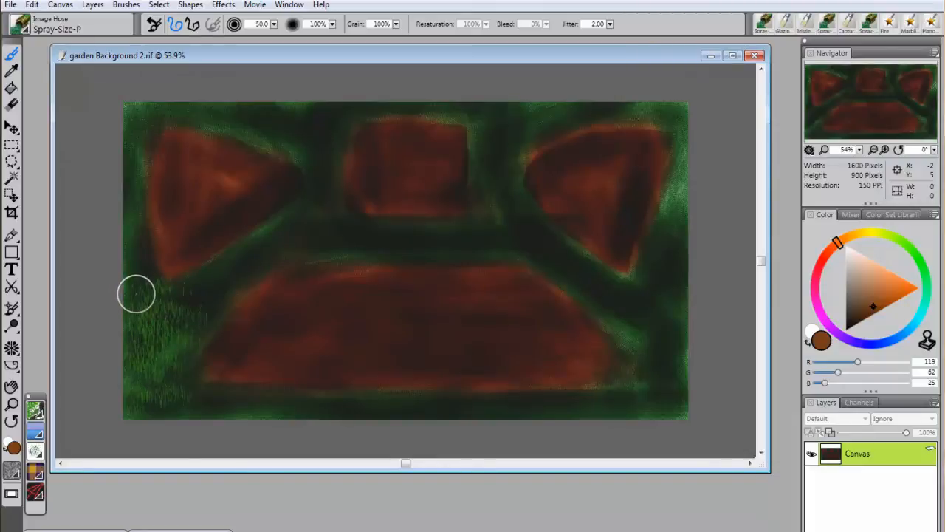
pyautogui.moveTo(136, 292); pyautogui.dragTo(213, 283)
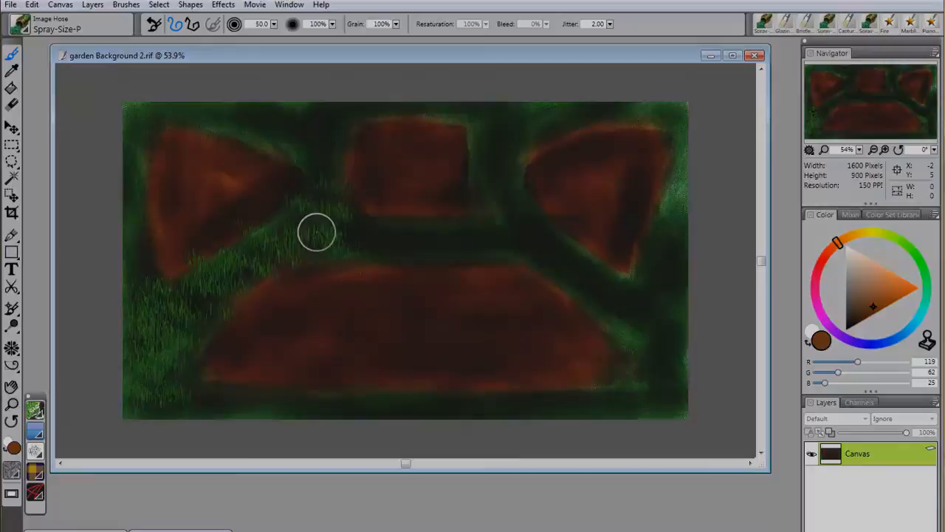
pyautogui.moveTo(316, 232); pyautogui.dragTo(381, 238)
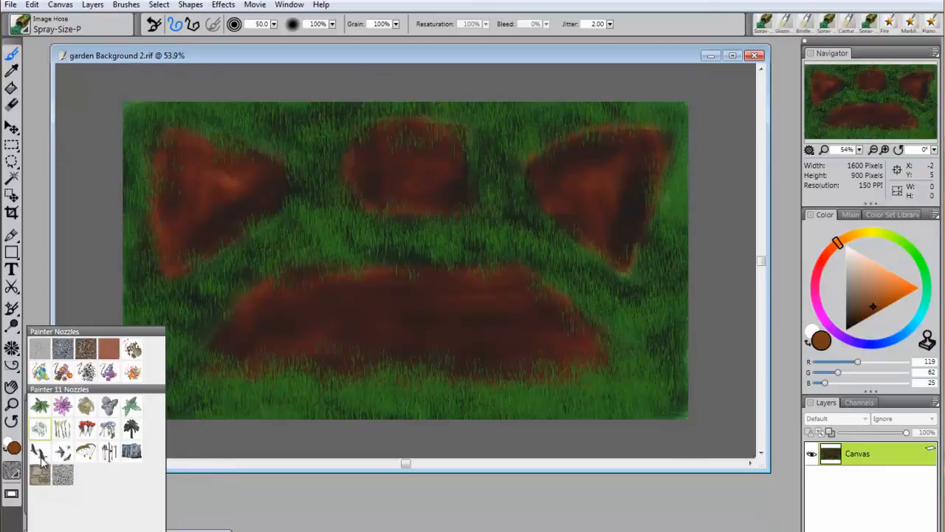
pyautogui.moveTo(89, 431)
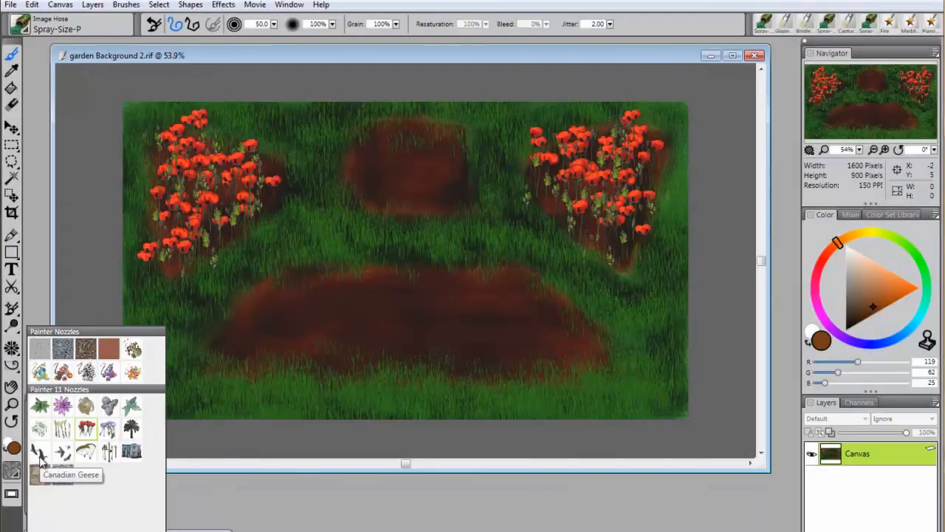
pyautogui.moveTo(86, 429)
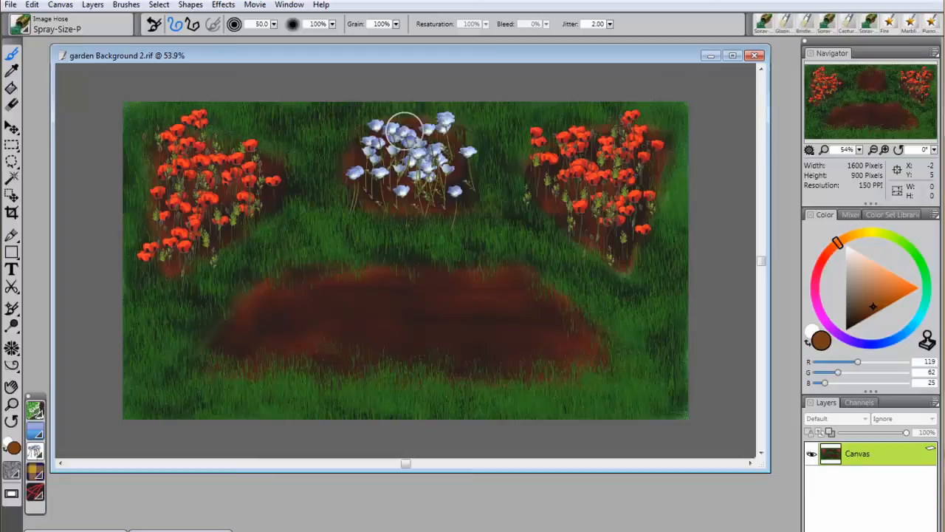
# Spray more baby blue eyes across the top middle plot.
pyautogui.moveTo(407, 133); pyautogui.dragTo(432, 192)
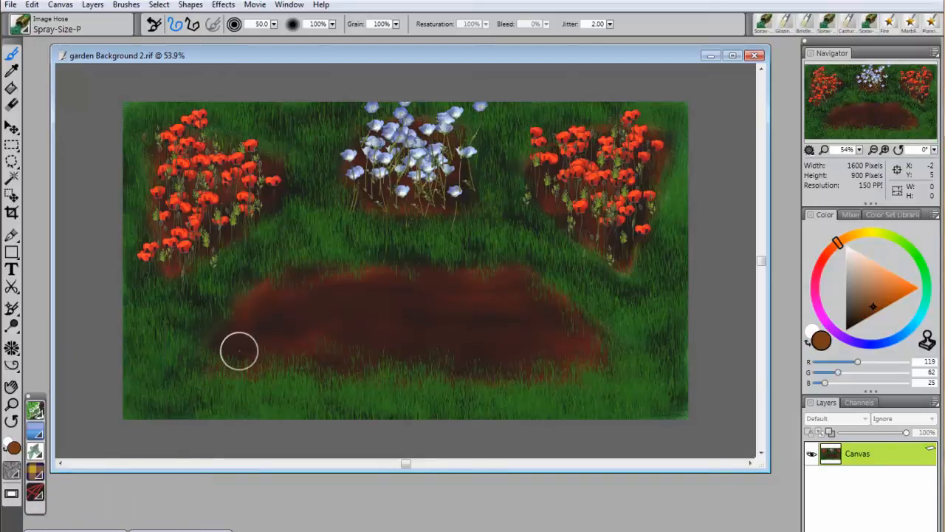
# Spread leafy green foliage across the large bottom brown plot.
pyautogui.moveTo(243, 351); pyautogui.dragTo(539, 352)
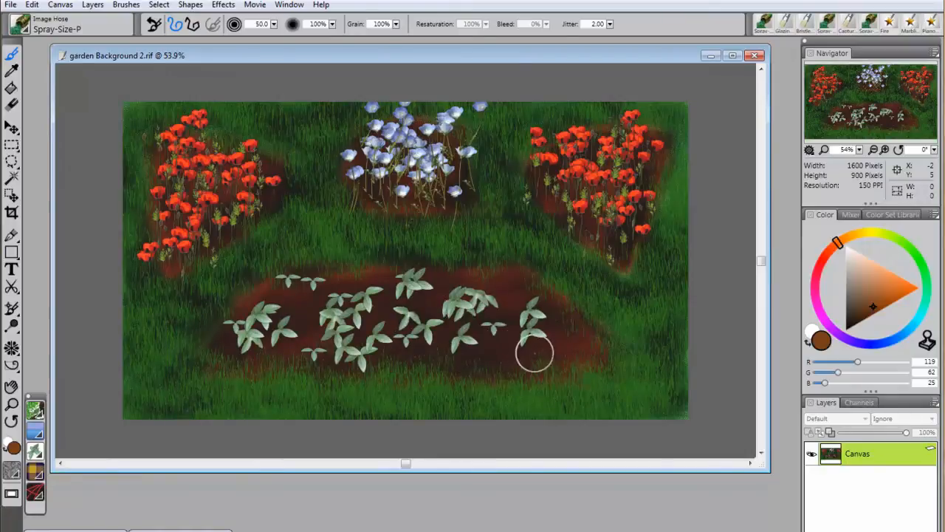
pyautogui.moveTo(532, 354); pyautogui.dragTo(310, 287)
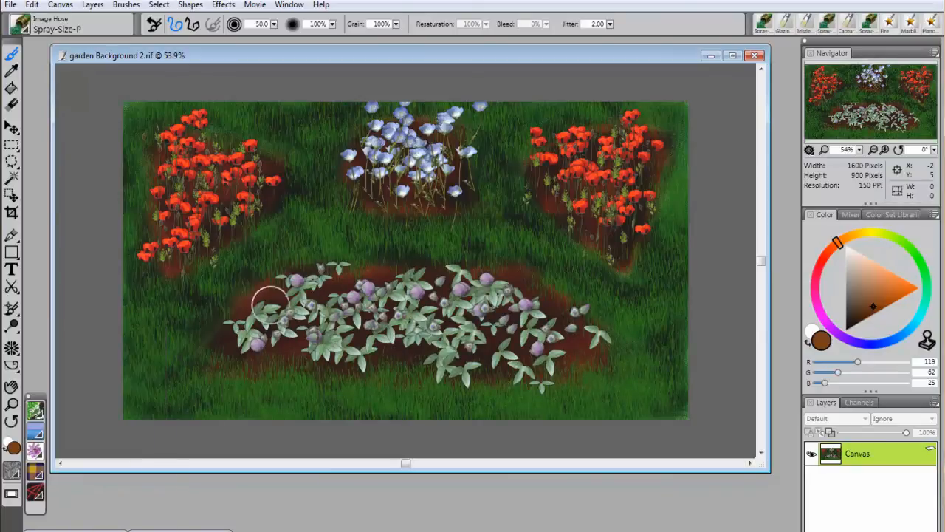
# Spray purple passion flower blooms over the bottom plot's leaves.
pyautogui.moveTo(258, 317); pyautogui.dragTo(576, 347)
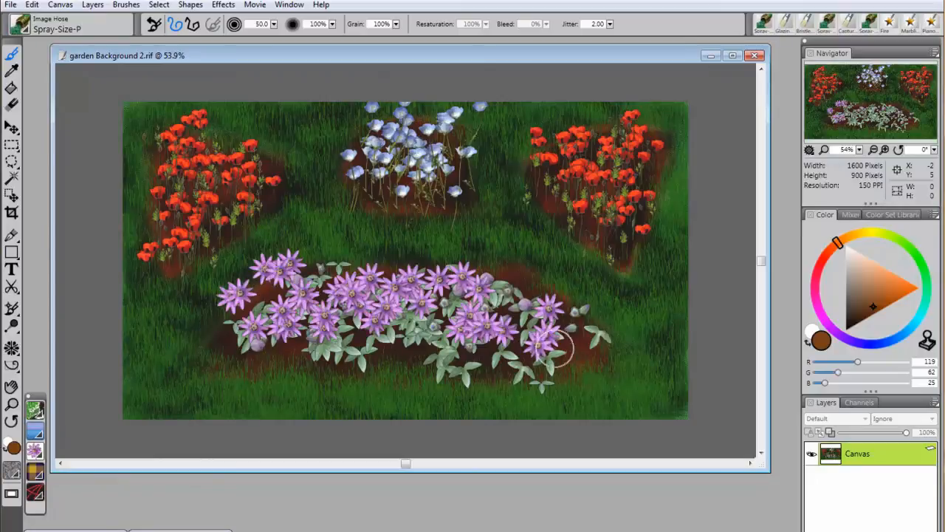
pyautogui.moveTo(561, 332); pyautogui.dragTo(528, 372)
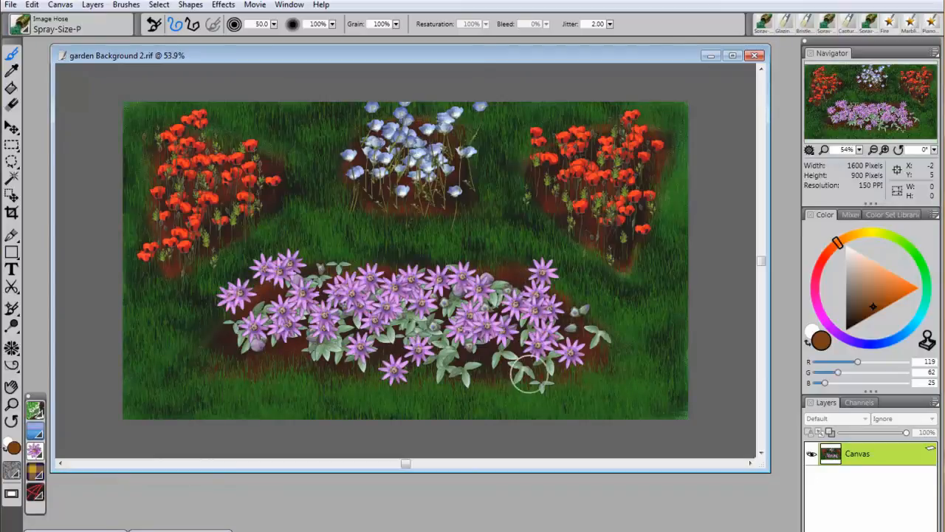